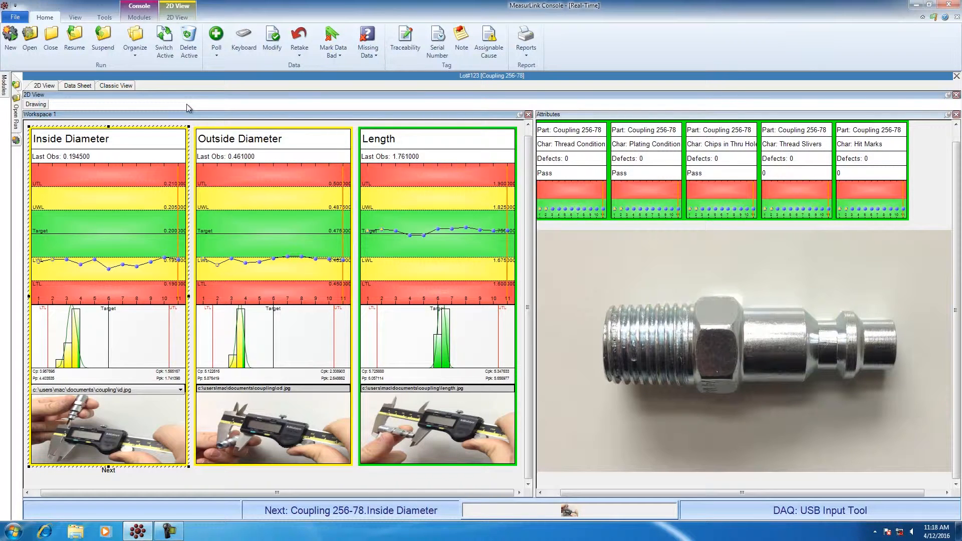
Show the Modules list on the ribbon, including Gage Management and Support Center
{"action": "left_click", "coordinate": [139, 17]}
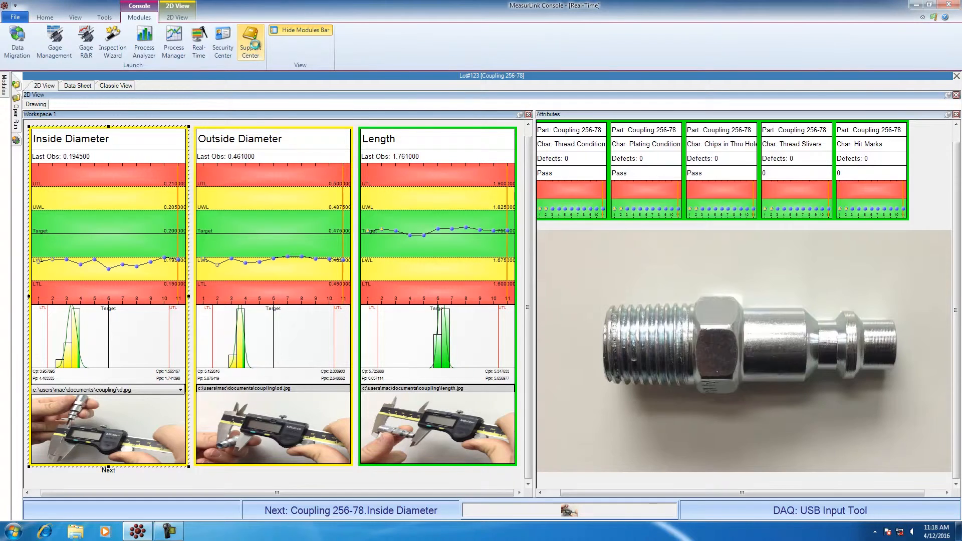
Open the Coupling 256-78 routine from the Support Center's Routine Library
{"action": "left_click", "coordinate": [249, 42]}
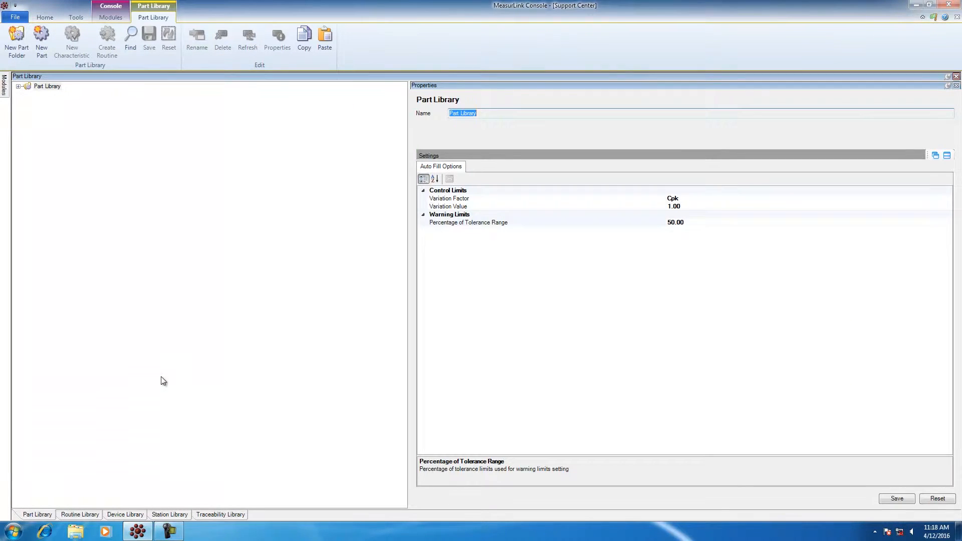
{"action": "left_click", "coordinate": [79, 514]}
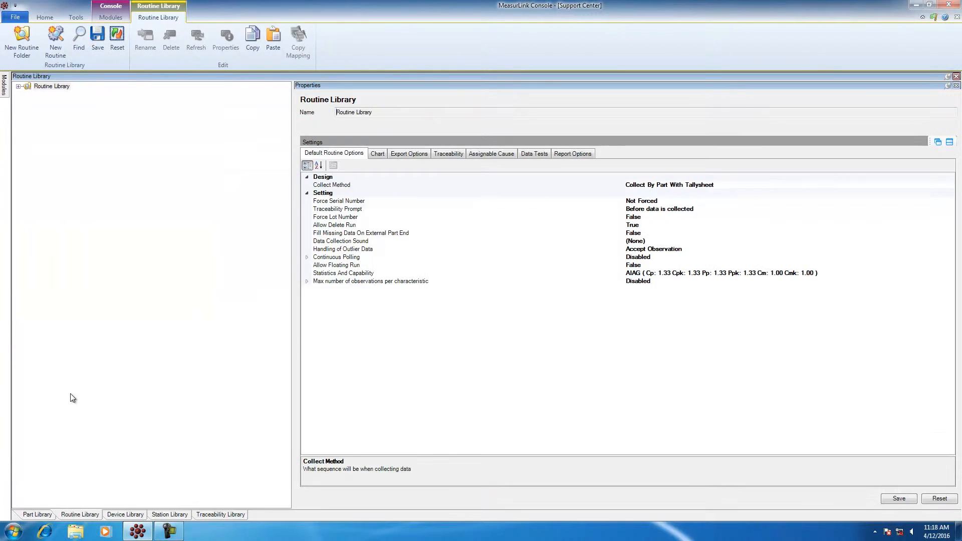
{"action": "left_click", "coordinate": [196, 37]}
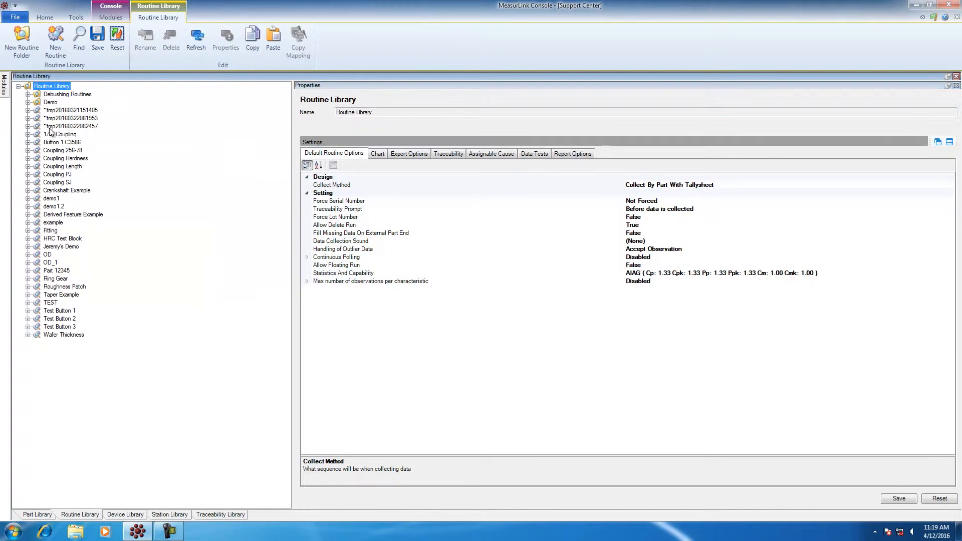
{"action": "mouse_move", "coordinate": [71, 155]}
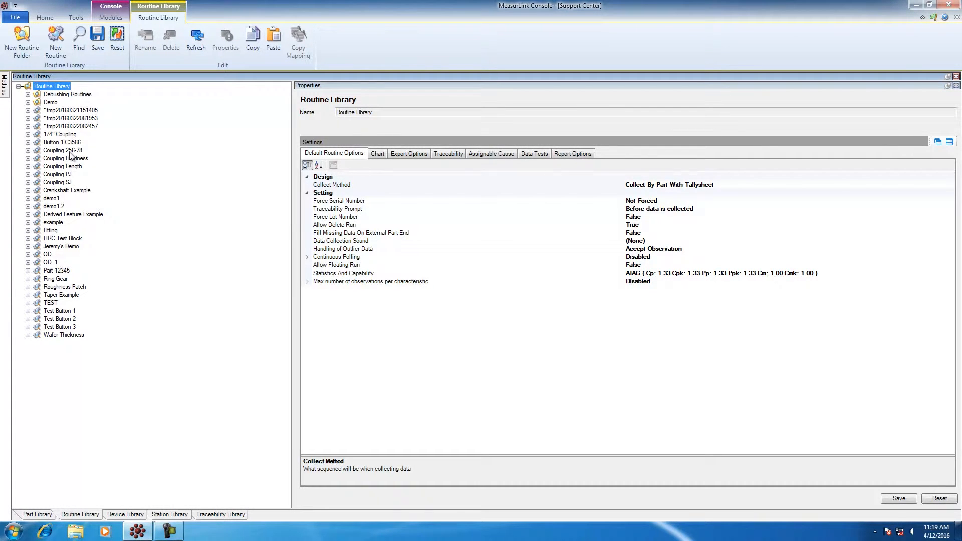
{"action": "left_click", "coordinate": [62, 150]}
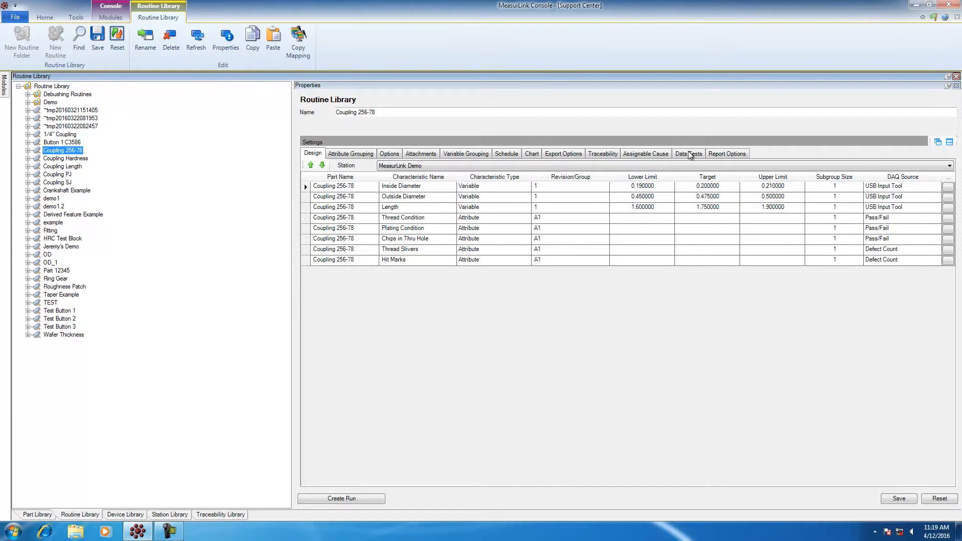
Show the Data Tests list for the Coupling 256-78 routine, all currently disabled
{"action": "left_click", "coordinate": [687, 153]}
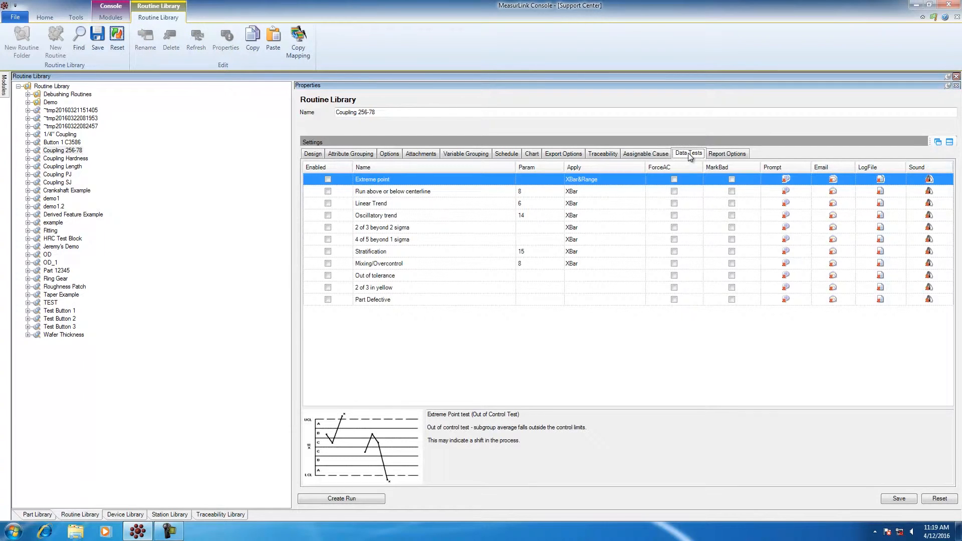
{"action": "mouse_move", "coordinate": [370, 187]}
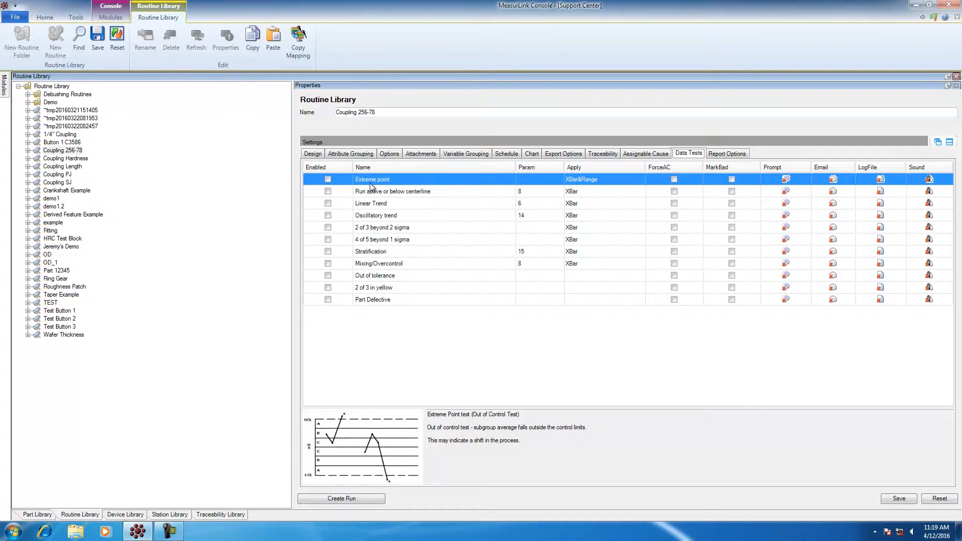
{"action": "mouse_move", "coordinate": [373, 262]}
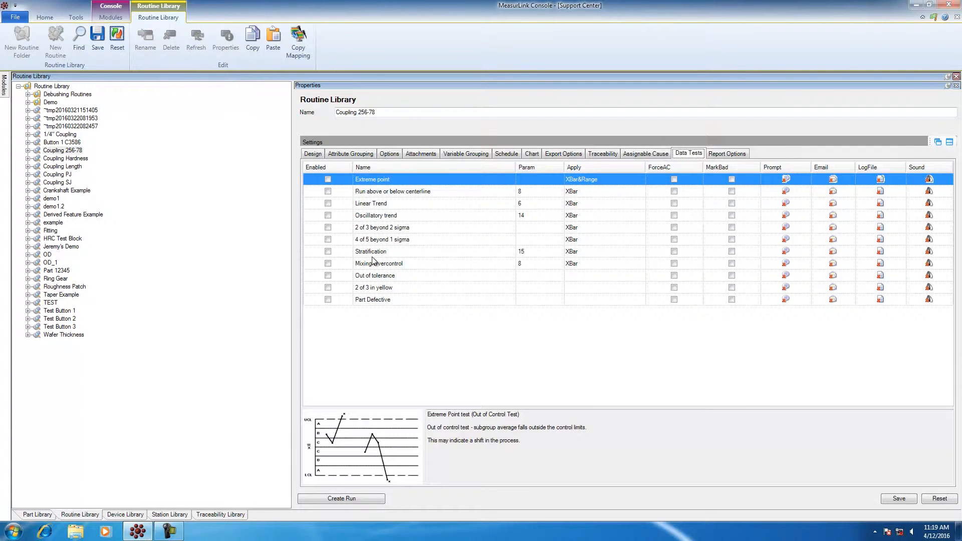
{"action": "mouse_move", "coordinate": [365, 275]}
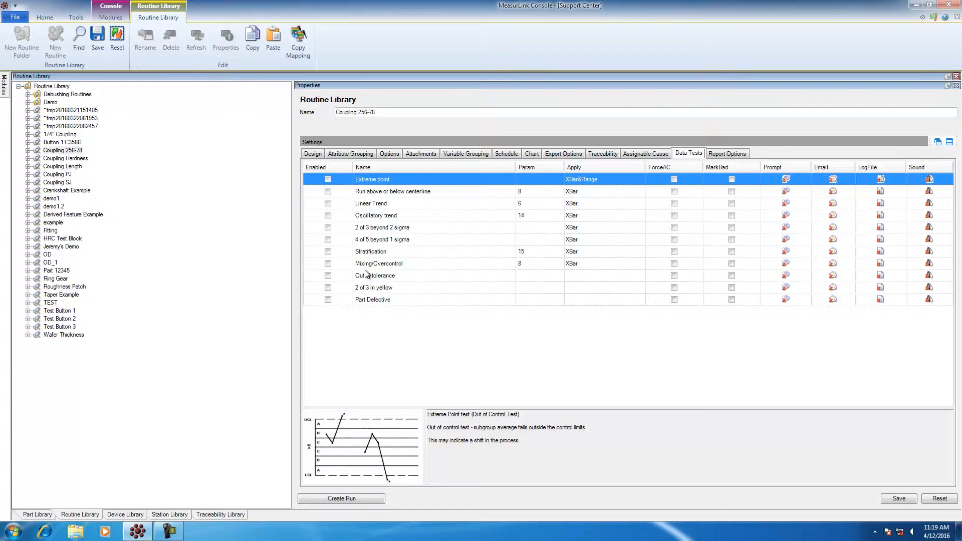
{"action": "mouse_move", "coordinate": [370, 278]}
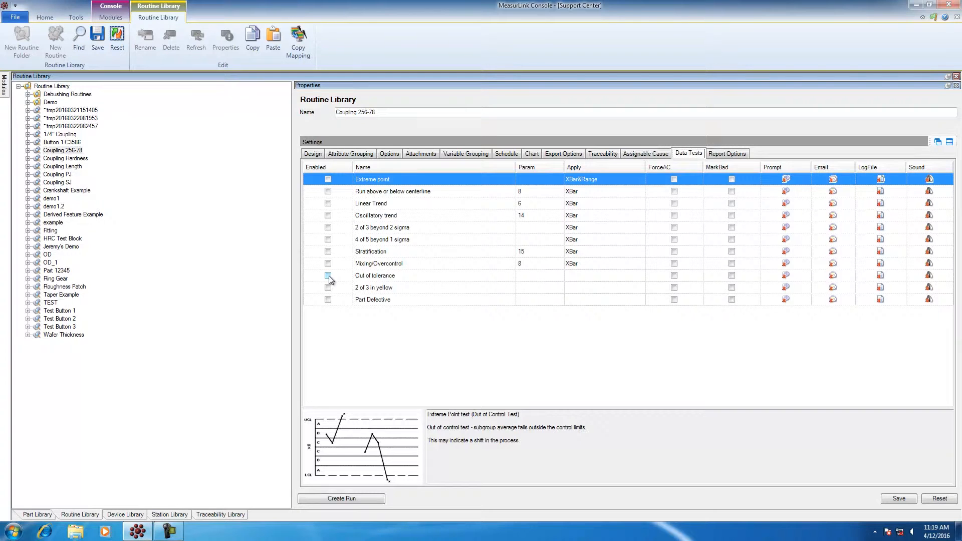
Enable the Out of tolerance data test with ForceAC turned on
{"action": "left_click", "coordinate": [328, 275]}
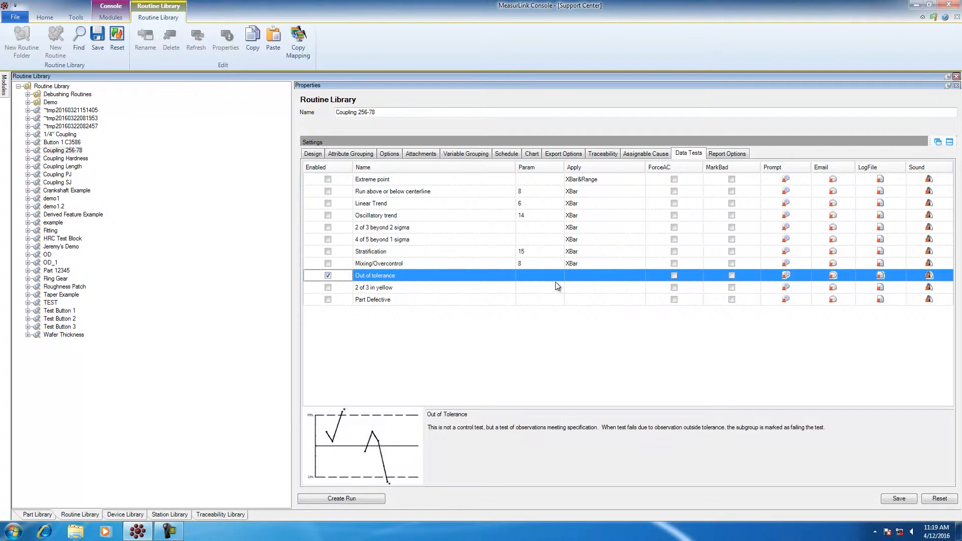
{"action": "left_click", "coordinate": [673, 275]}
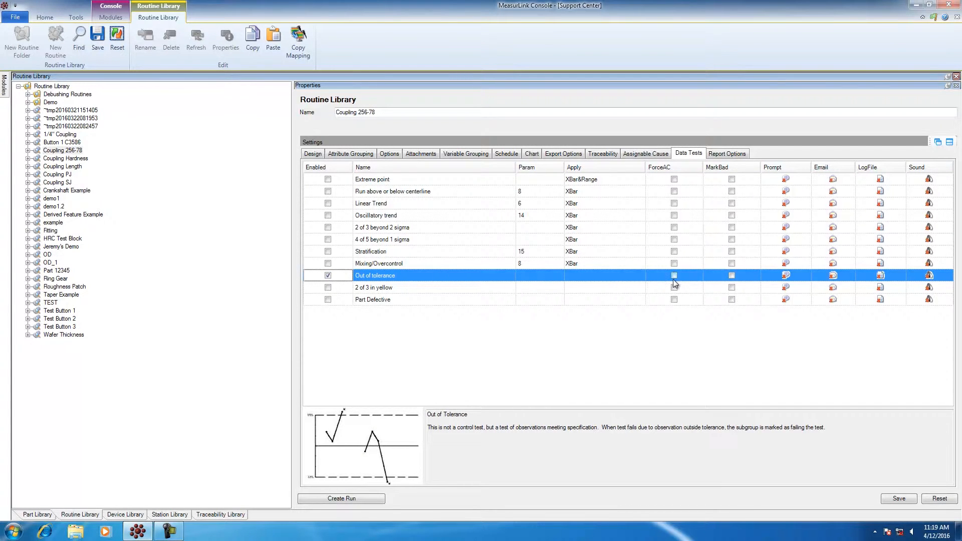
{"action": "mouse_move", "coordinate": [673, 280]}
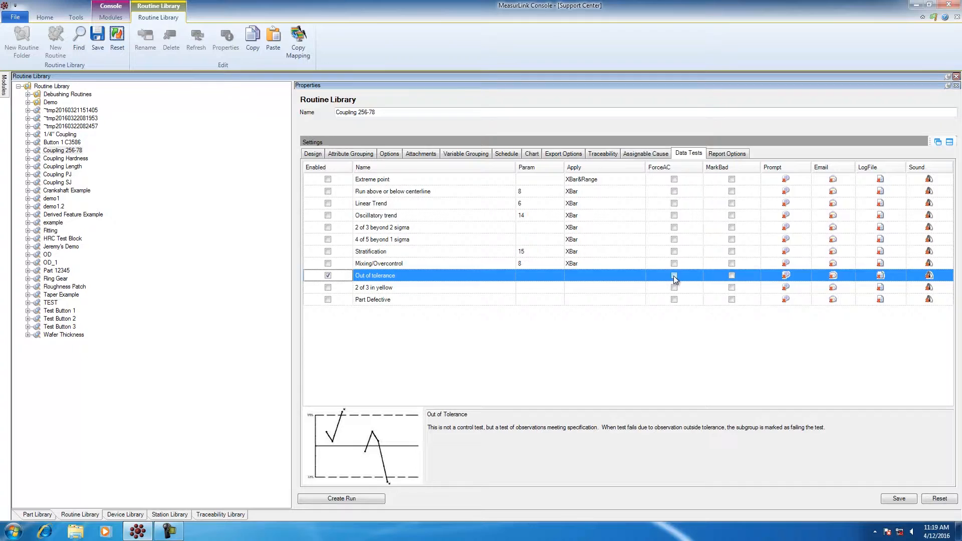
{"action": "left_click", "coordinate": [674, 275]}
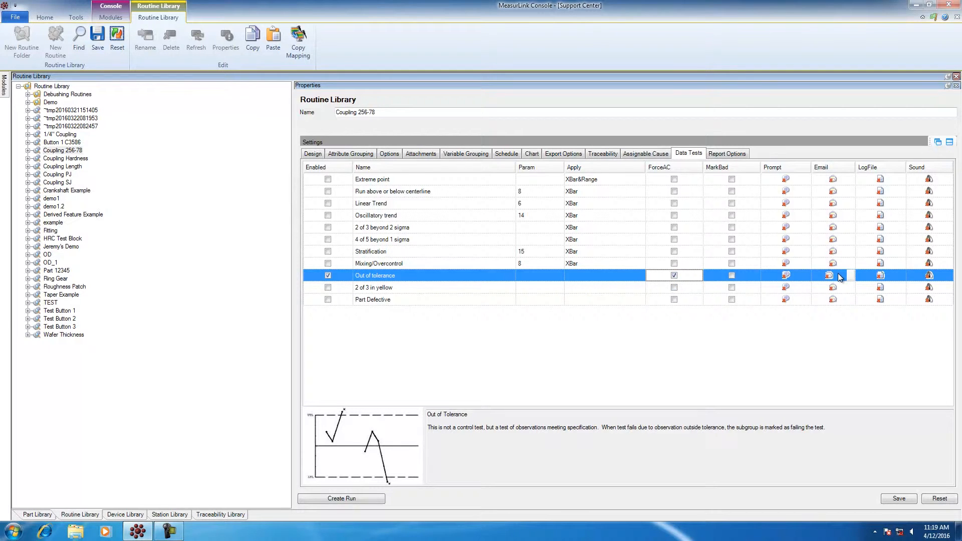
{"action": "left_click", "coordinate": [832, 275]}
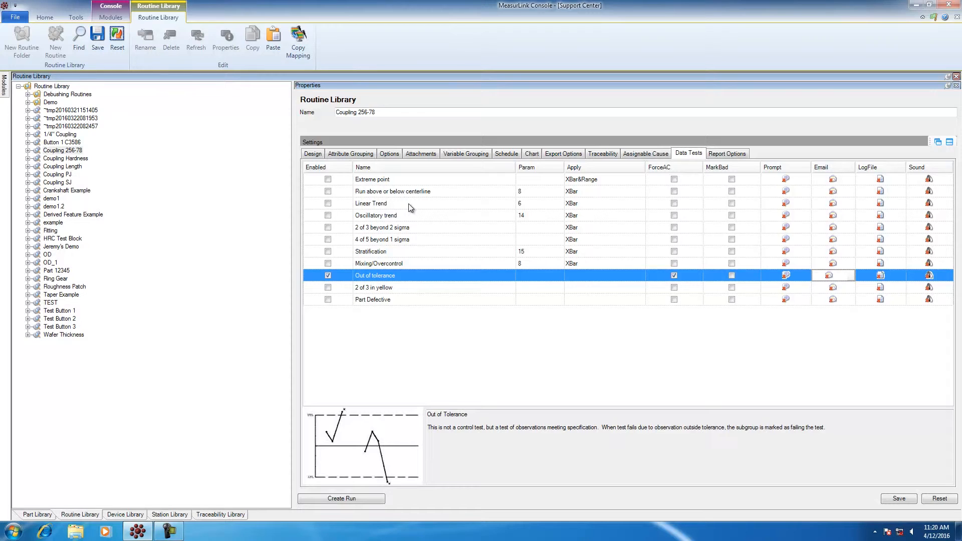
Discard the Out of tolerance change, enable Run above or below centerline with parameter 10, and save
{"action": "left_click", "coordinate": [328, 275]}
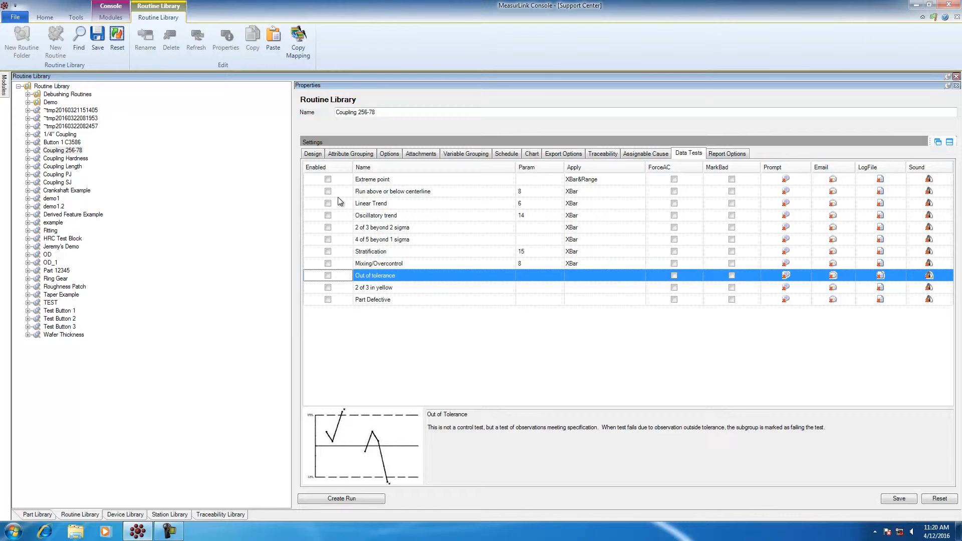
{"action": "left_click", "coordinate": [393, 191]}
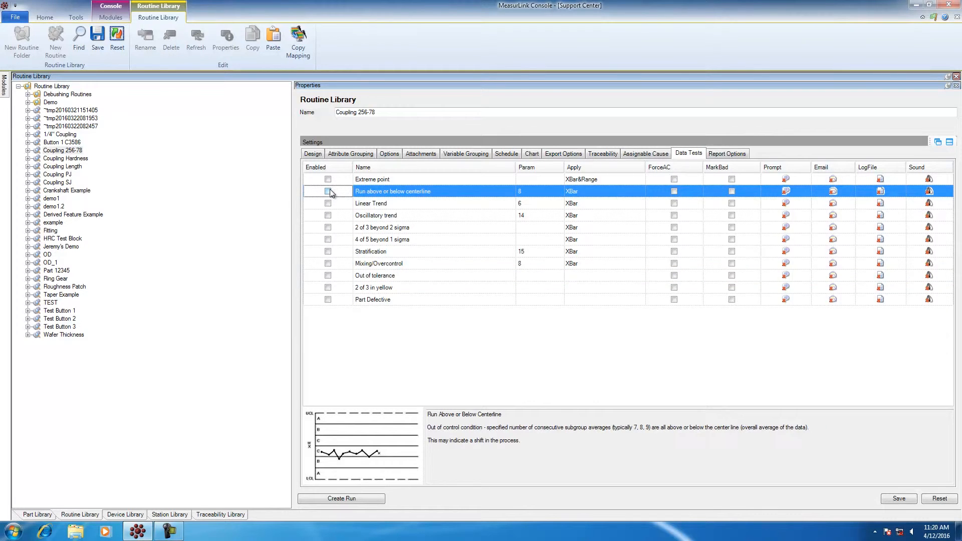
{"action": "left_click", "coordinate": [327, 191]}
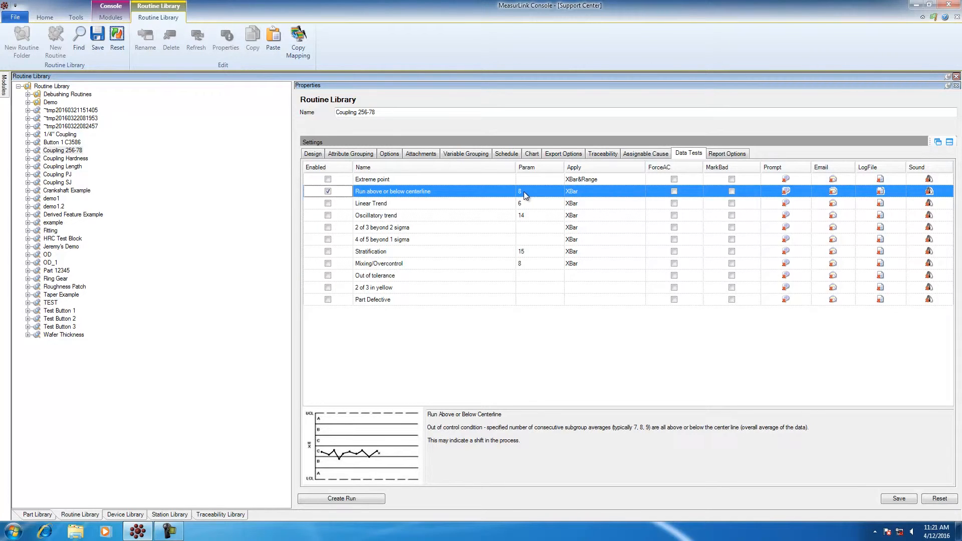
{"action": "type", "text": "10"}
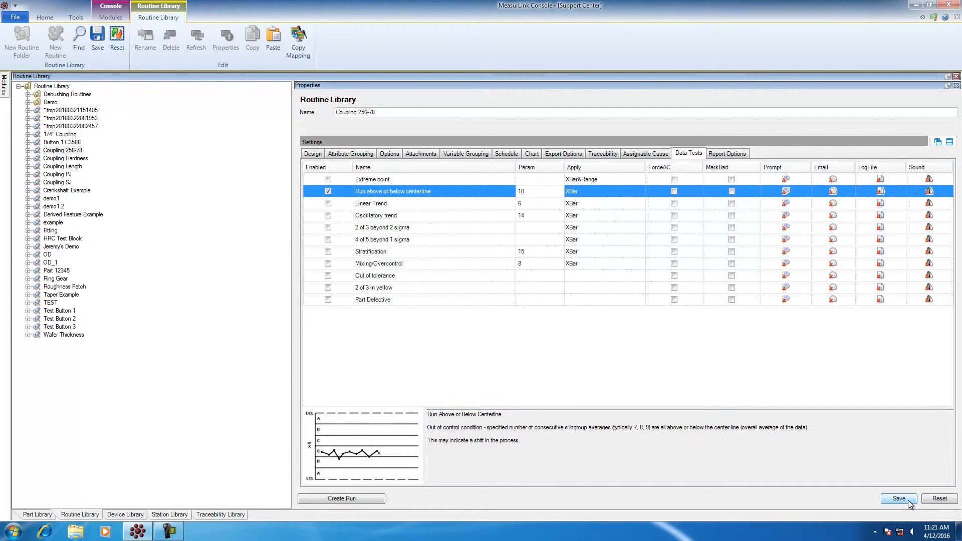
{"action": "left_click", "coordinate": [539, 191]}
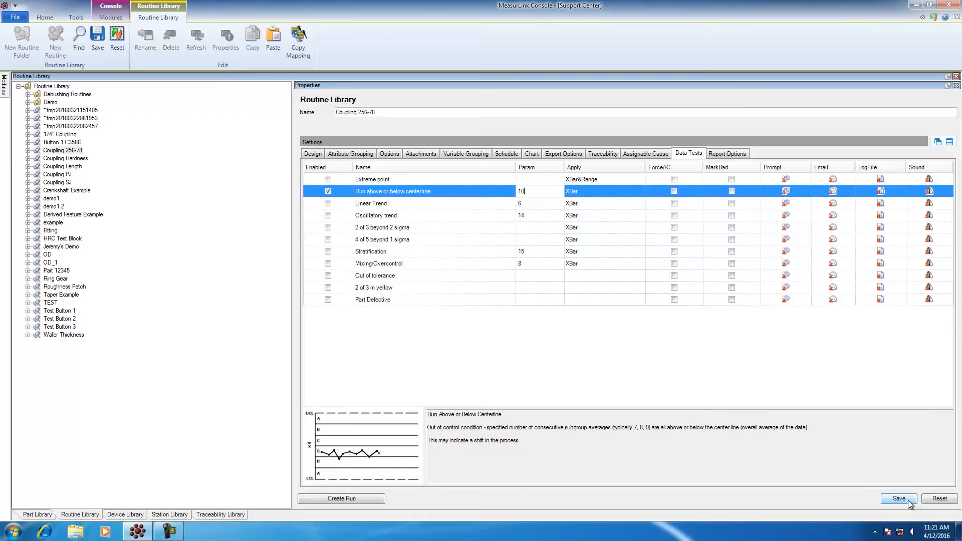